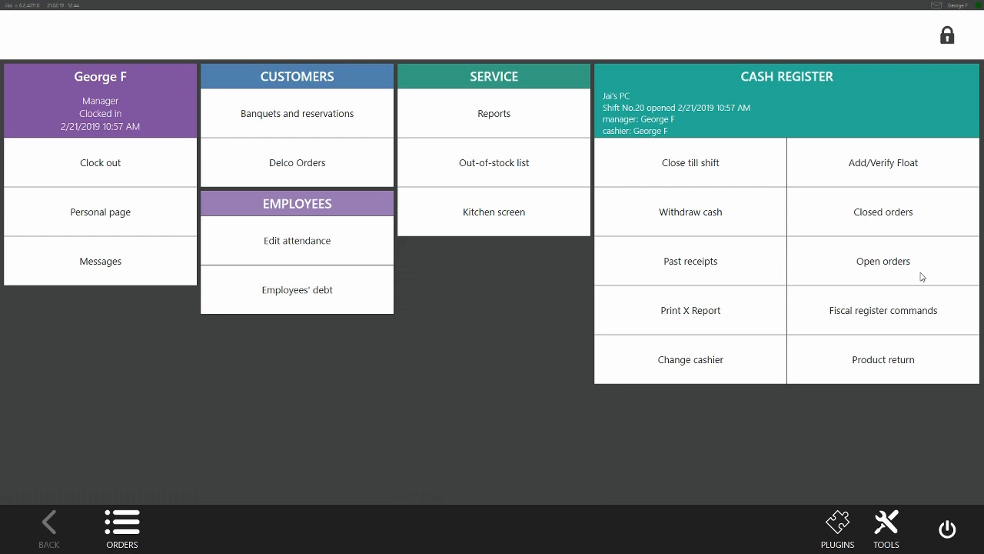
pyautogui.moveTo(583, 261)
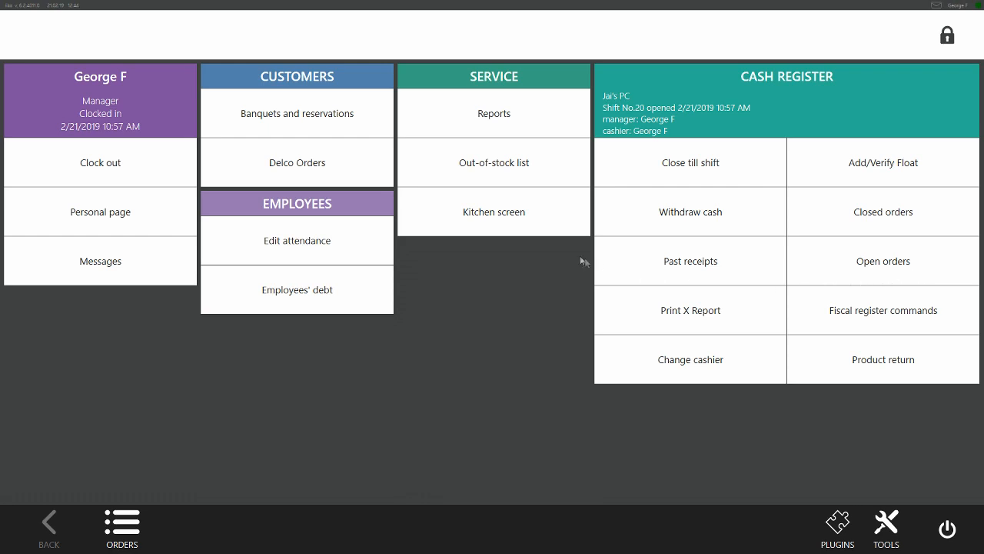
pyautogui.moveTo(493, 163)
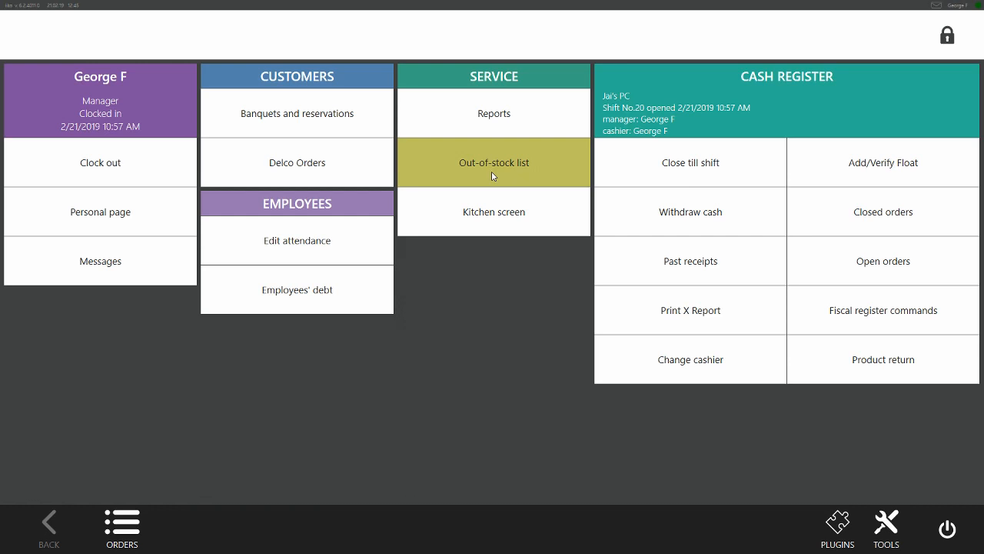
# Bring up the out-of-stock list editor from the Service menu
pyautogui.click(494, 163)
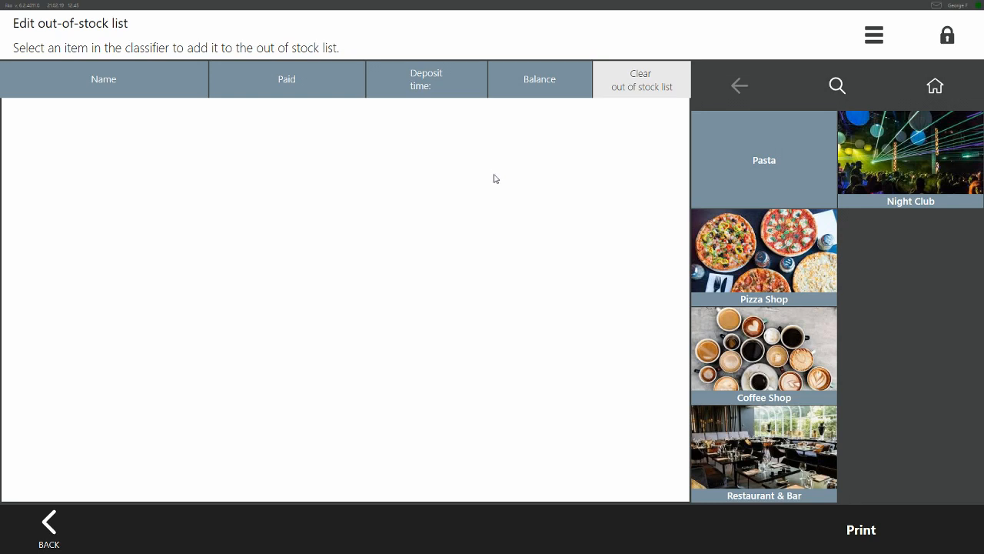
pyautogui.moveTo(480, 169)
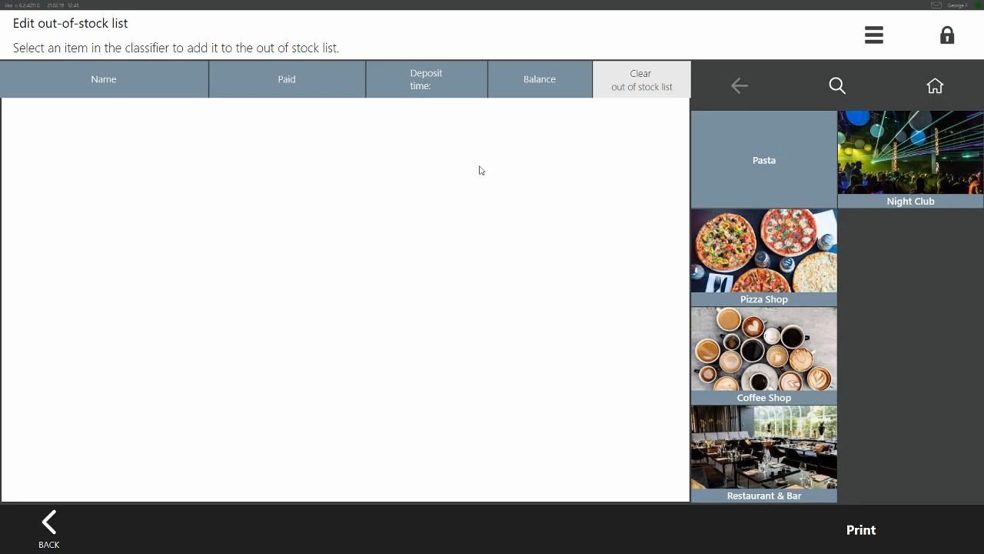
pyautogui.moveTo(478, 225)
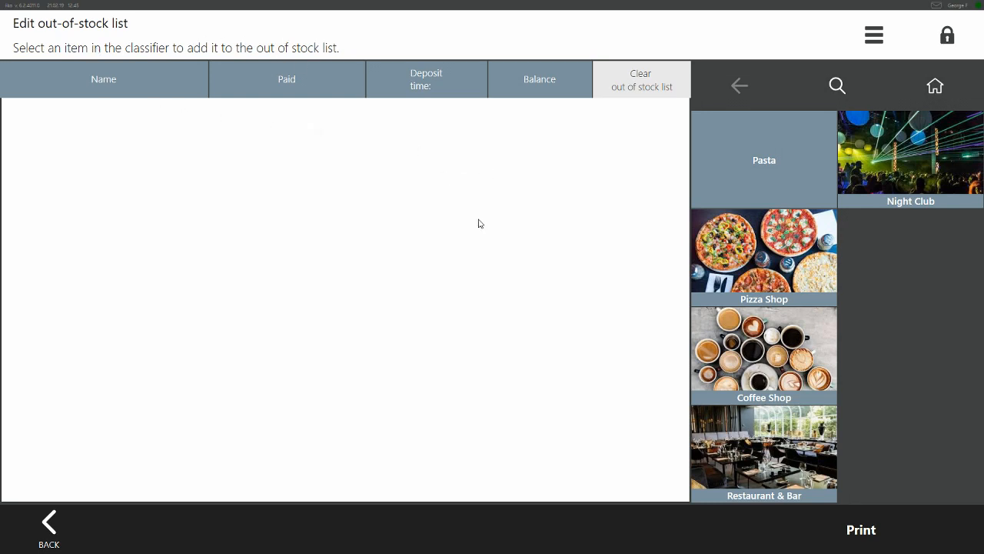
pyautogui.moveTo(738, 429)
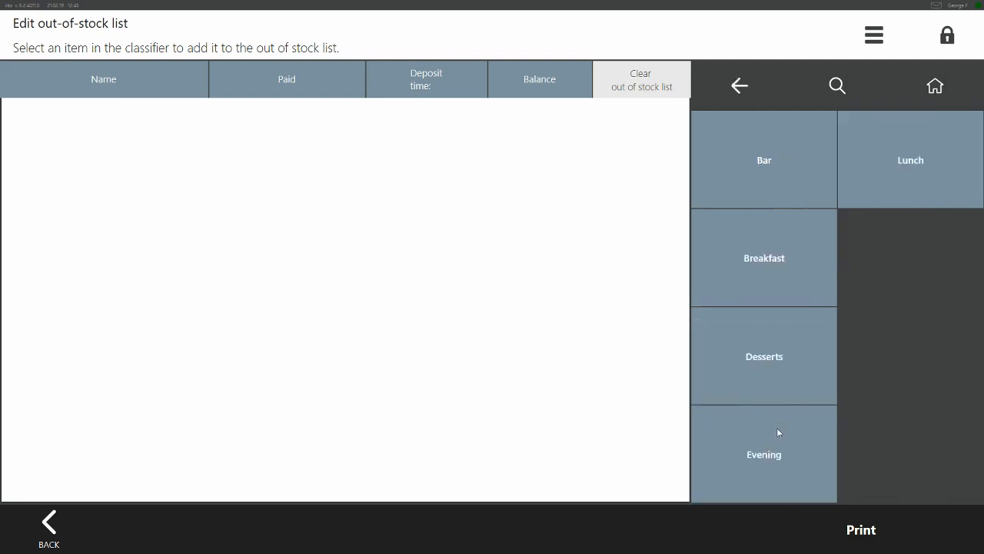
# Pick Sirloin Steak and enter a remaining balance of 15 on the numeric pad
pyautogui.click(910, 452)
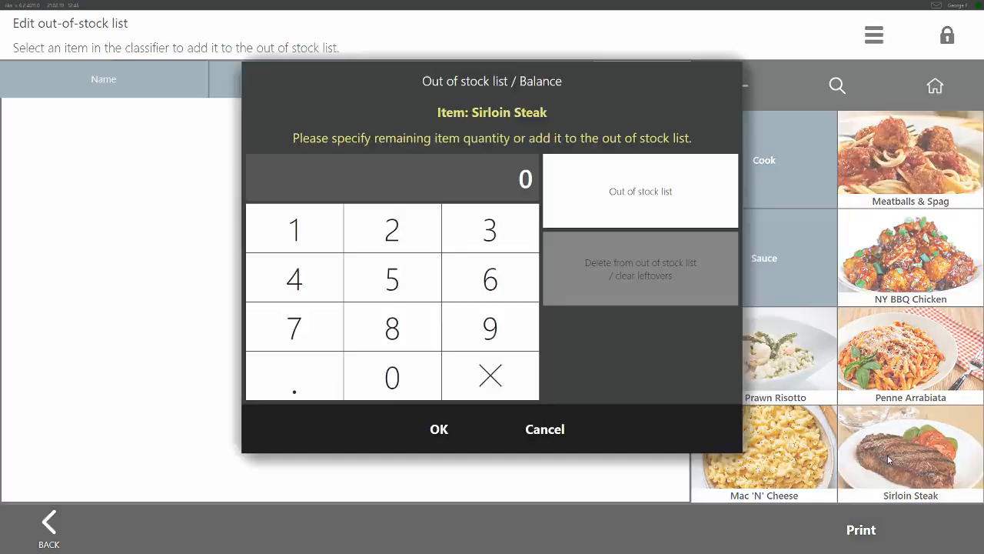
pyautogui.moveTo(477, 326)
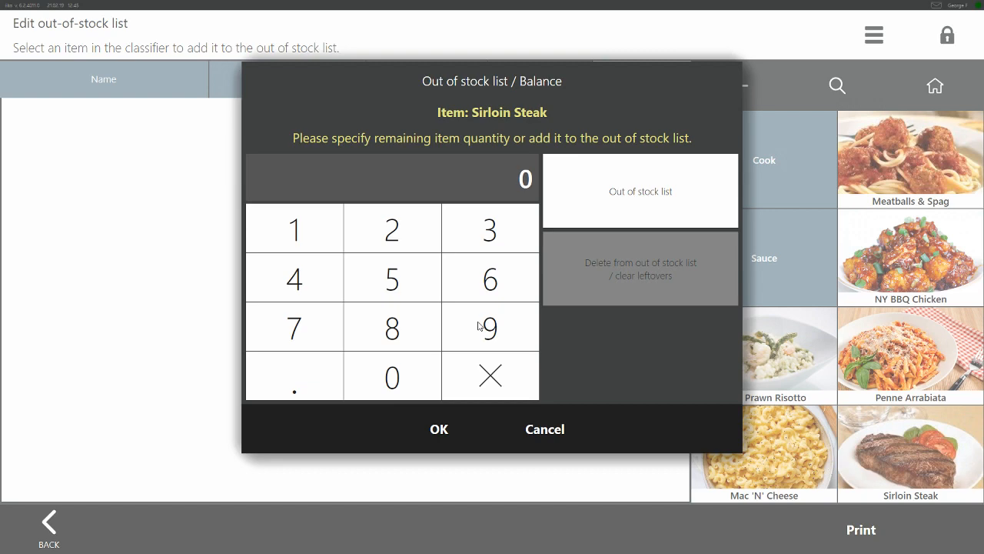
pyautogui.click(391, 277)
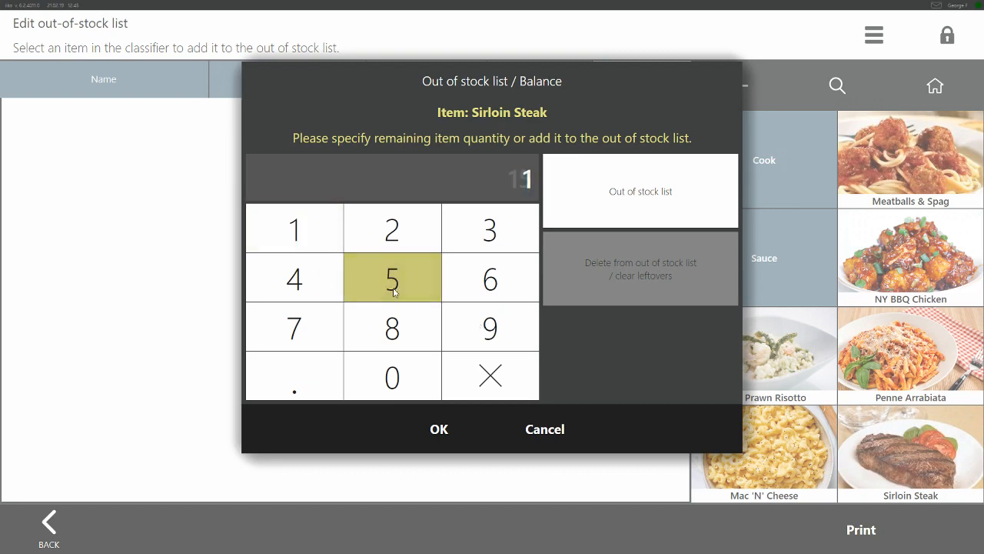
pyautogui.click(391, 278)
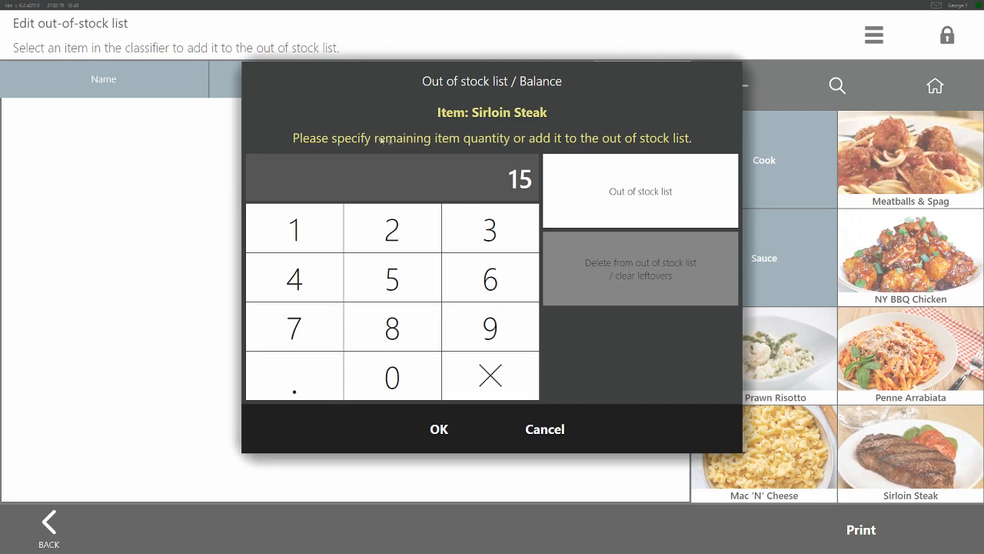
pyautogui.moveTo(515, 151)
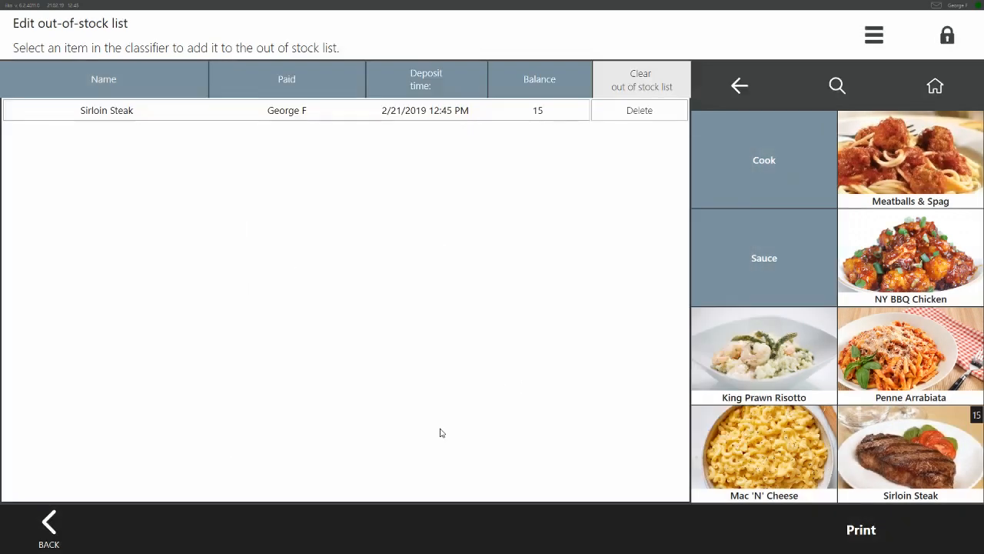
pyautogui.moveTo(658, 270)
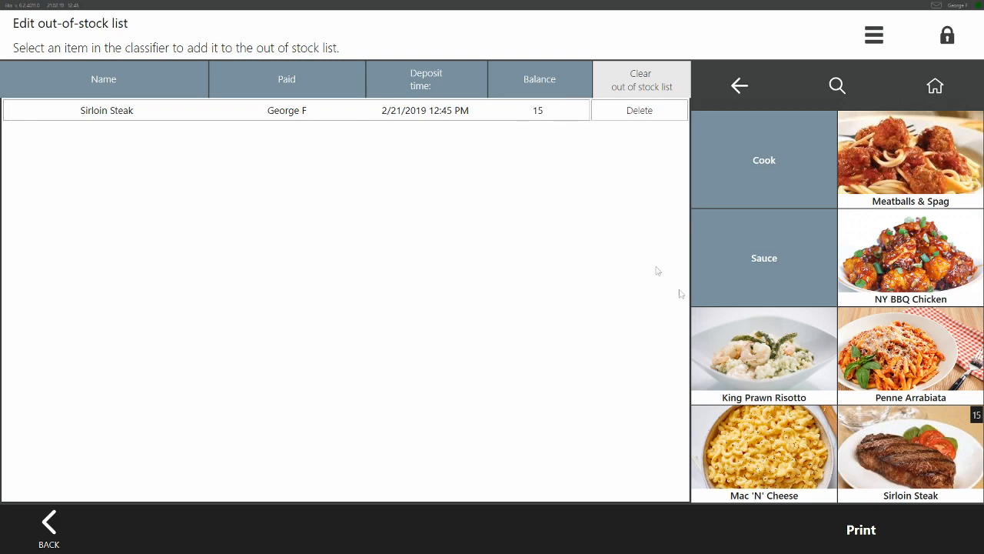
pyautogui.moveTo(755, 354)
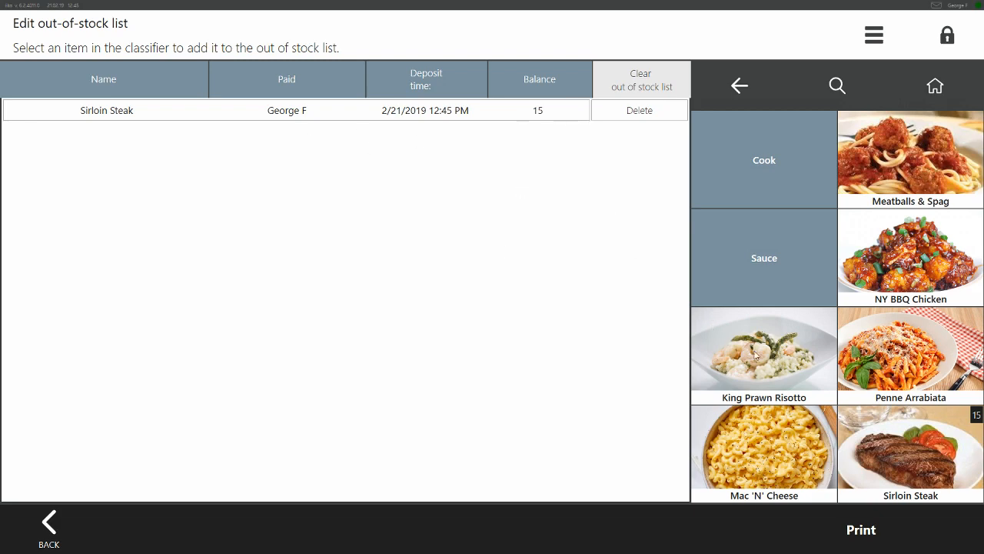
# Mark King Prawn Risotto as completely out of stock in its balance dialog
pyautogui.click(762, 348)
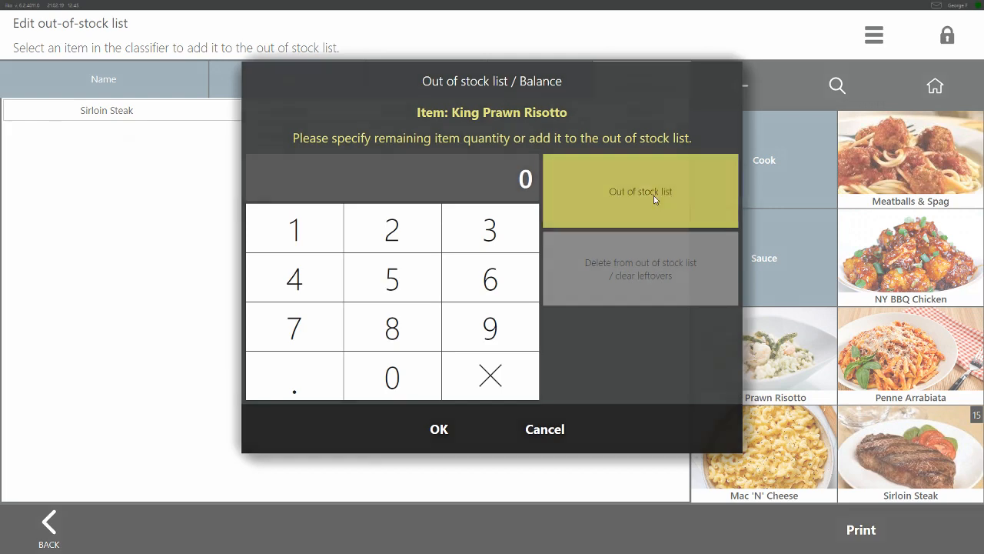
pyautogui.click(640, 190)
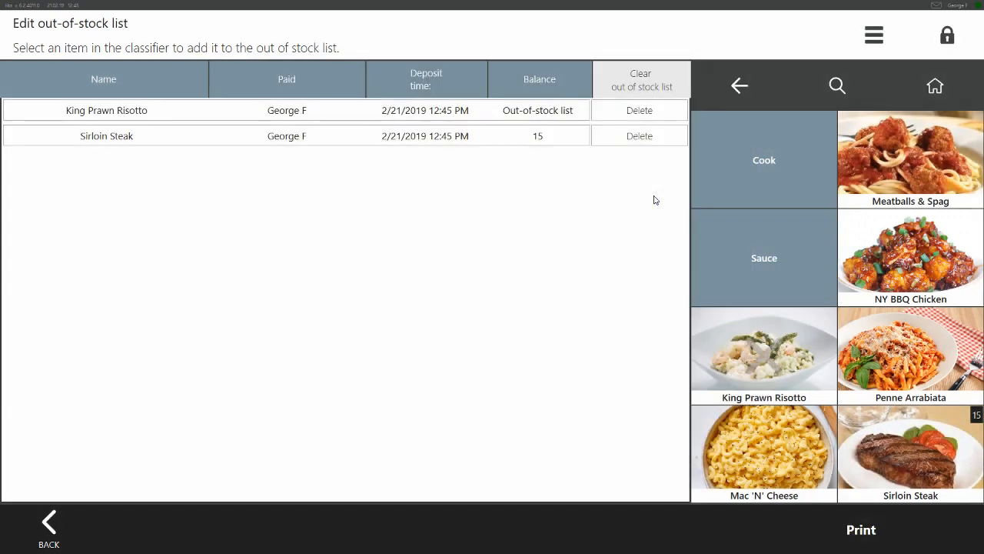
pyautogui.moveTo(757, 351)
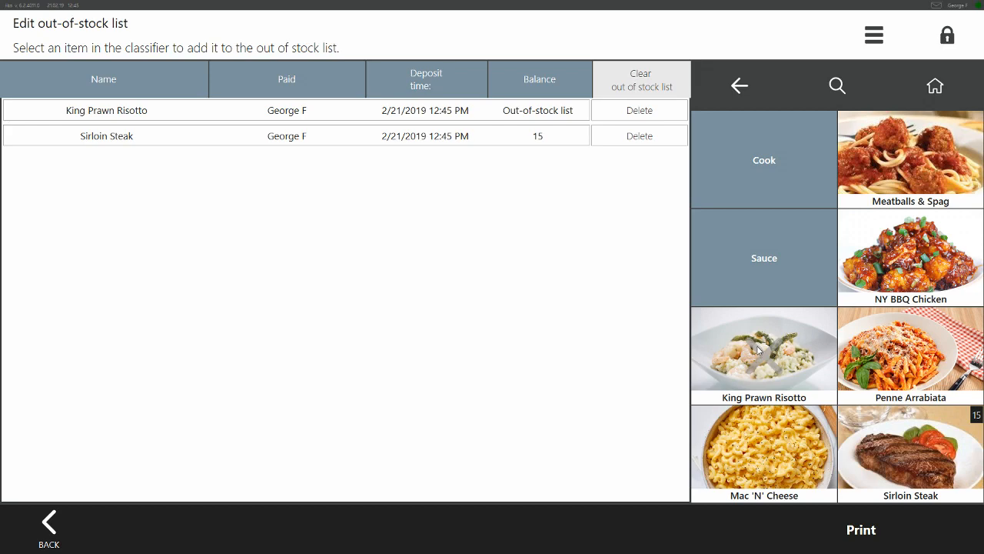
pyautogui.moveTo(861, 529)
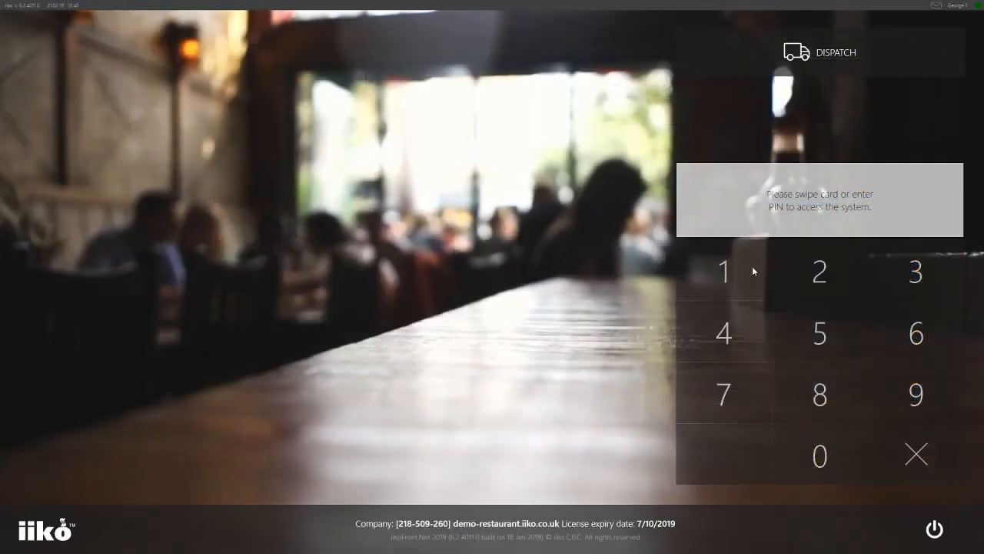
# Log back in with the PIN and confirm the steak's Blue cooking and Béarnaise sauce
pyautogui.click(818, 270)
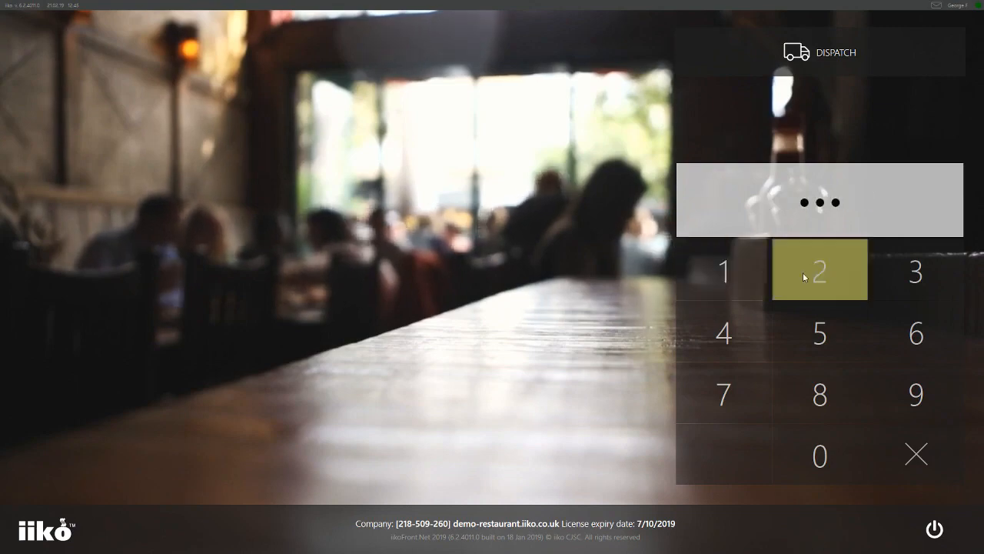
pyautogui.click(819, 271)
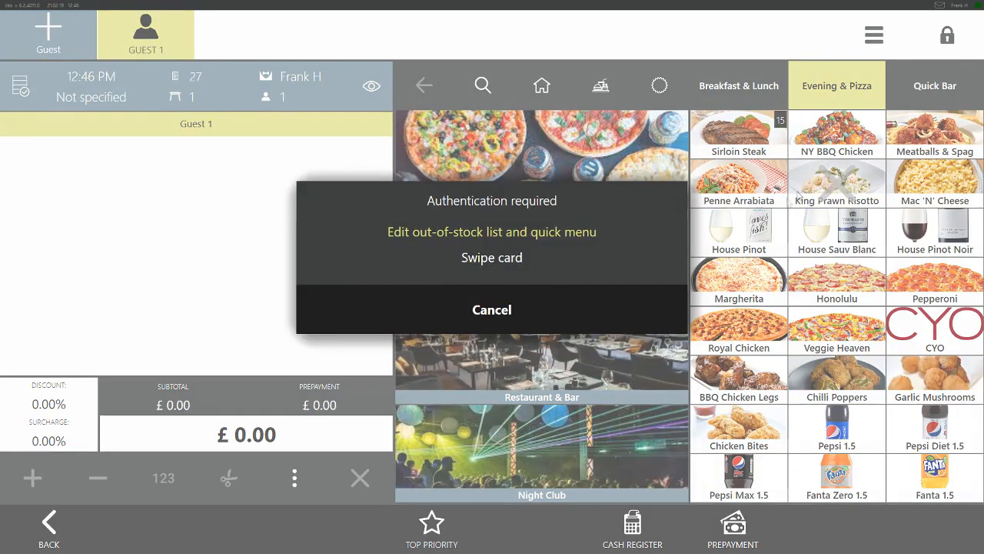
pyautogui.moveTo(498, 319)
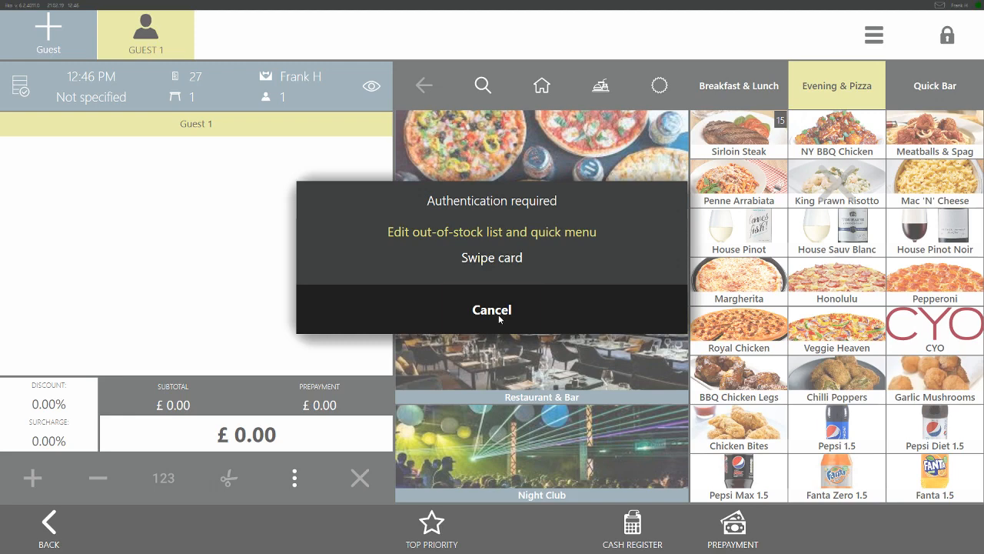
pyautogui.click(491, 311)
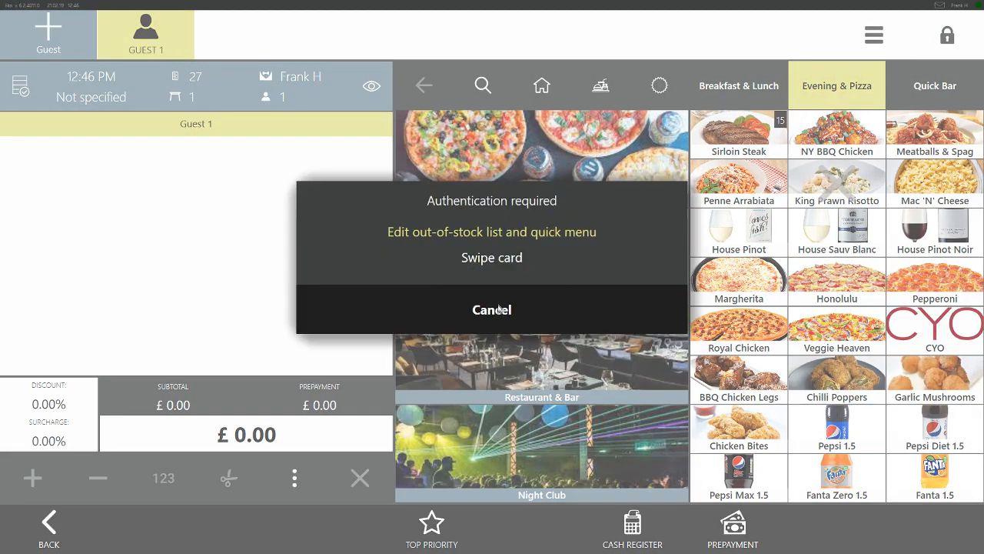
pyautogui.moveTo(493, 309)
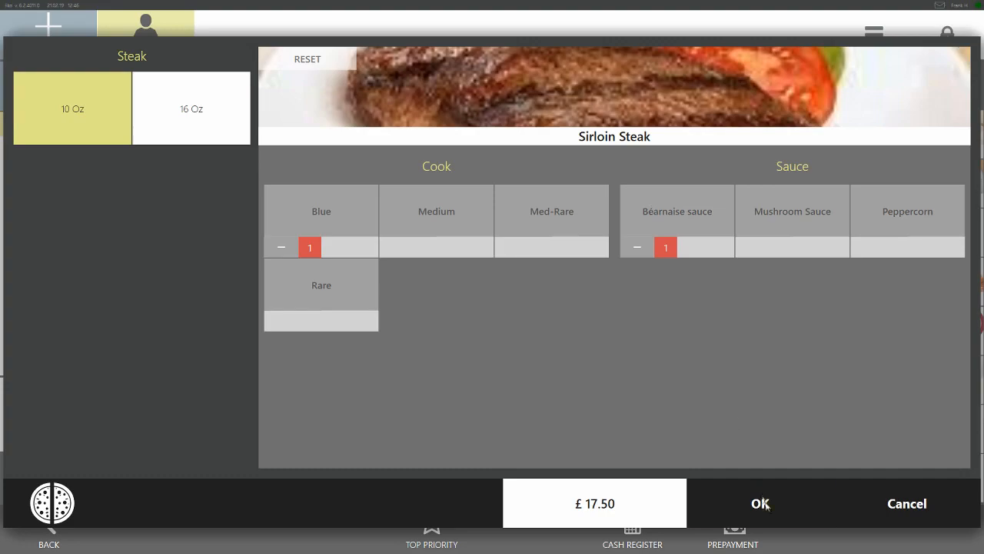
pyautogui.click(760, 503)
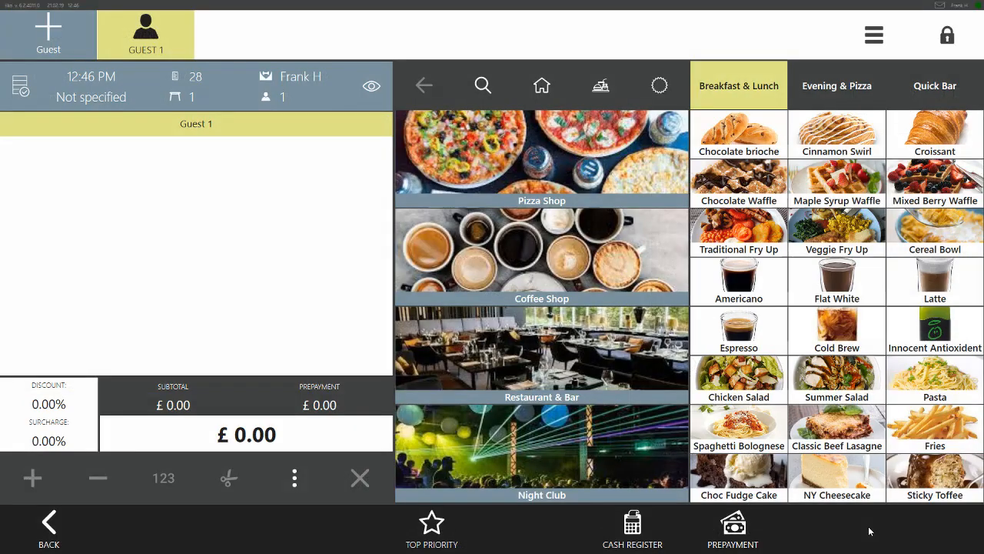
# Order a medium Sirloin Steak with Béarnaise from Evening & Pizza and pay in cash
pyautogui.click(837, 86)
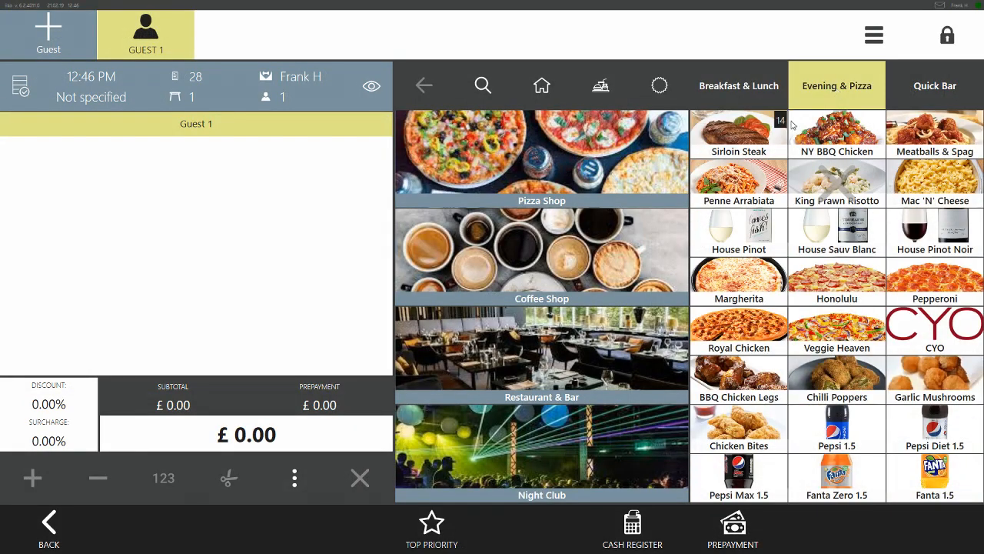
pyautogui.moveTo(782, 126)
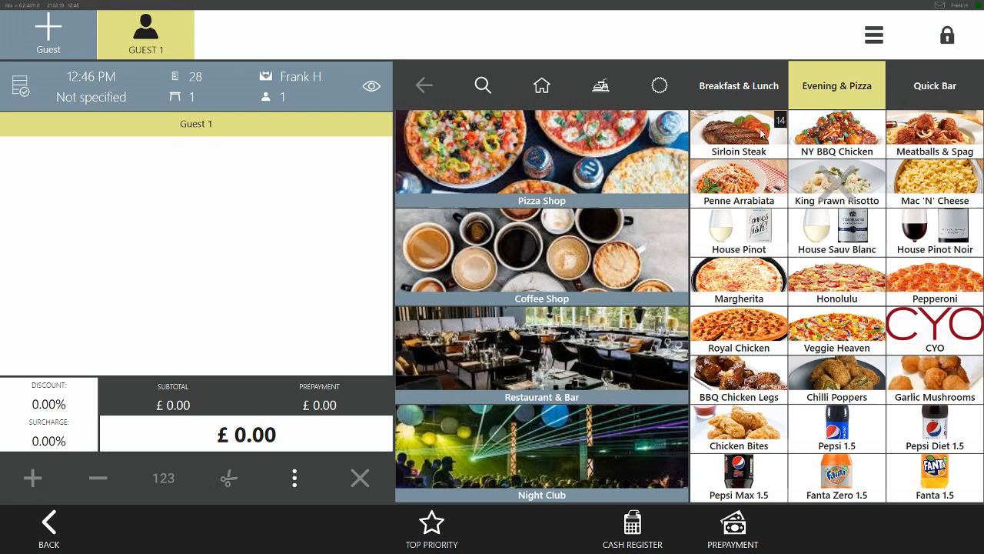
pyautogui.click(738, 131)
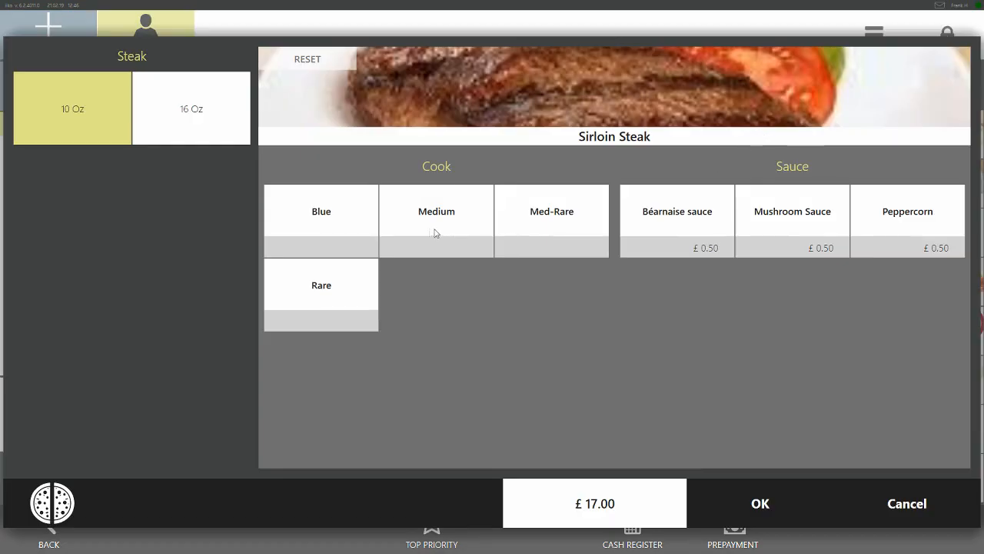
pyautogui.click(759, 503)
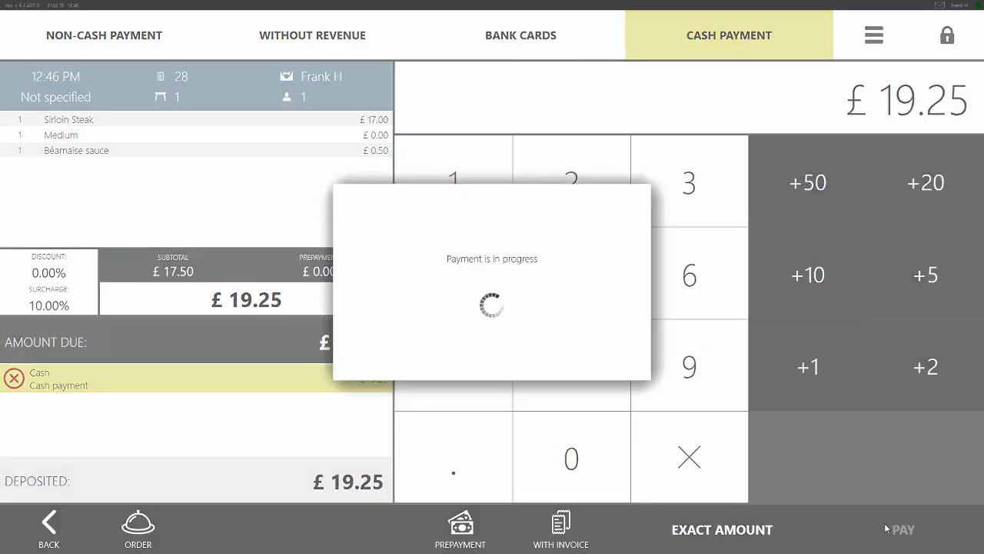
pyautogui.click(901, 529)
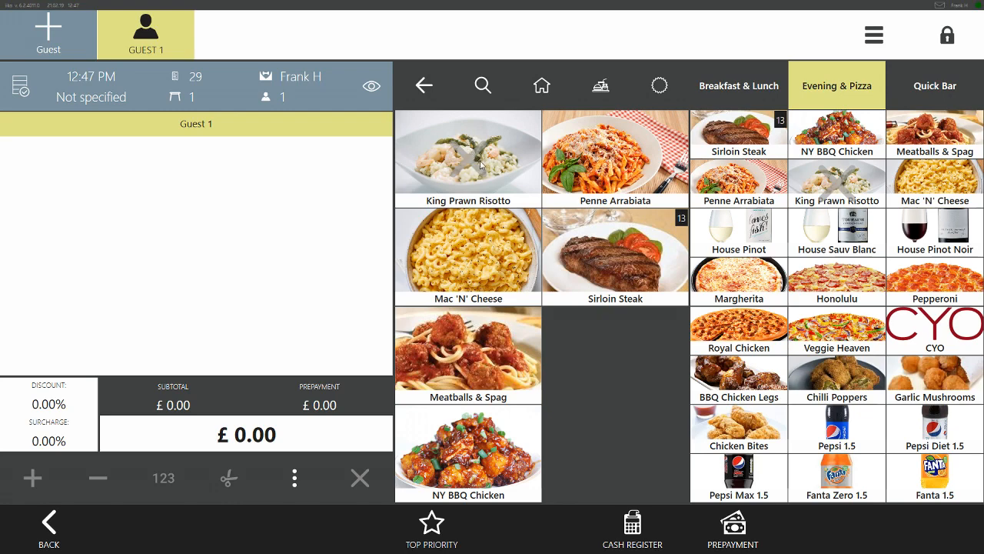
pyautogui.moveTo(500, 311)
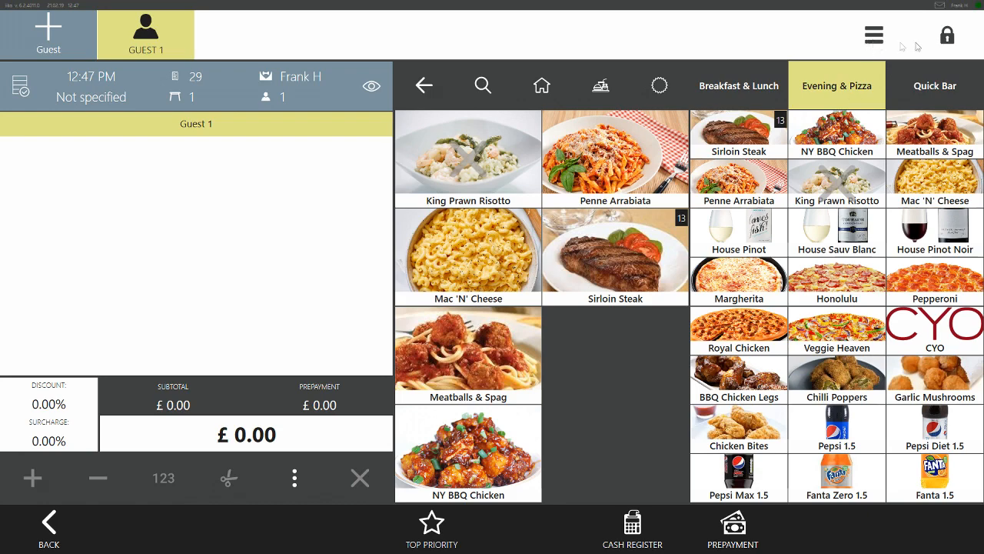
# Switch to the manager, open a table and reach the out-of-stock list editor
pyautogui.click(948, 35)
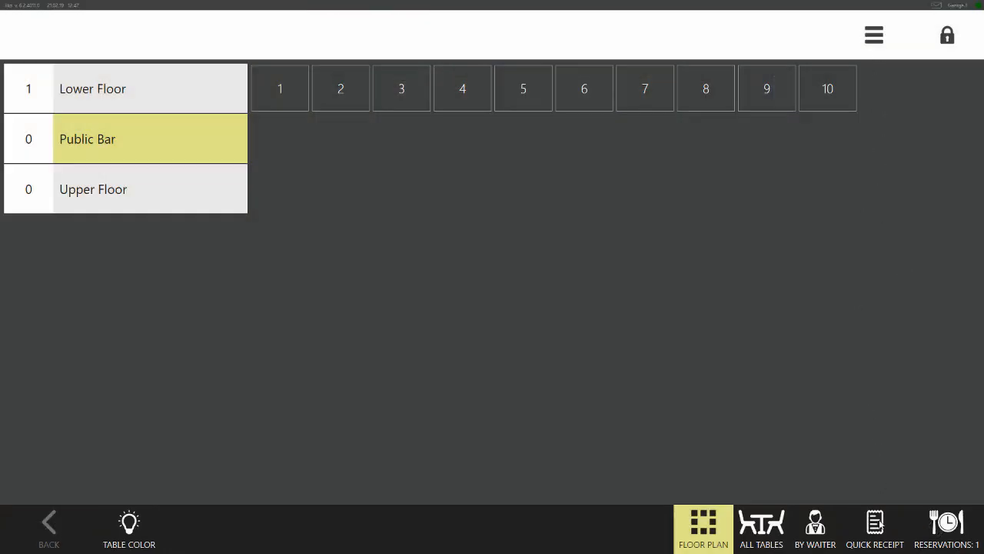
pyautogui.click(280, 88)
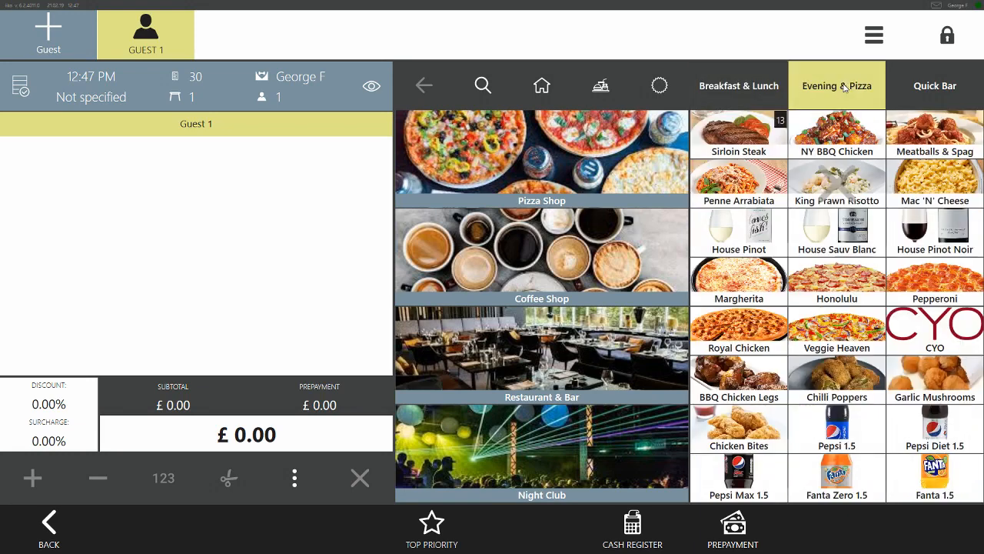
pyautogui.moveTo(843, 182)
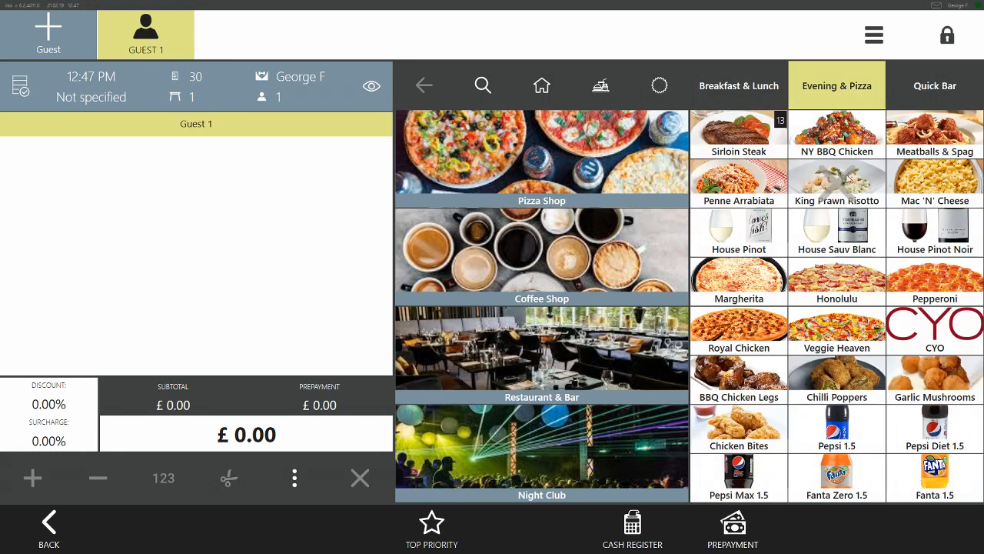
pyautogui.click(874, 34)
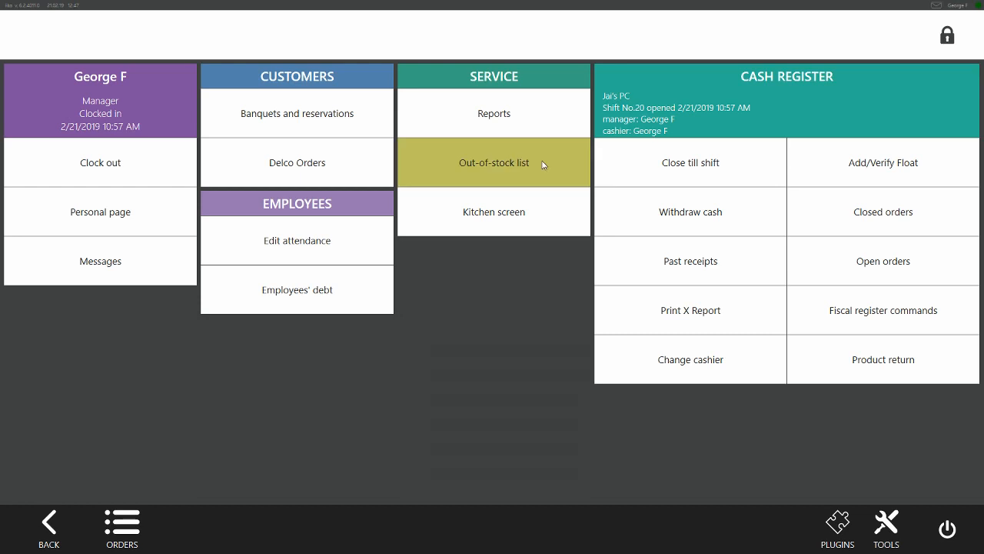
pyautogui.click(494, 163)
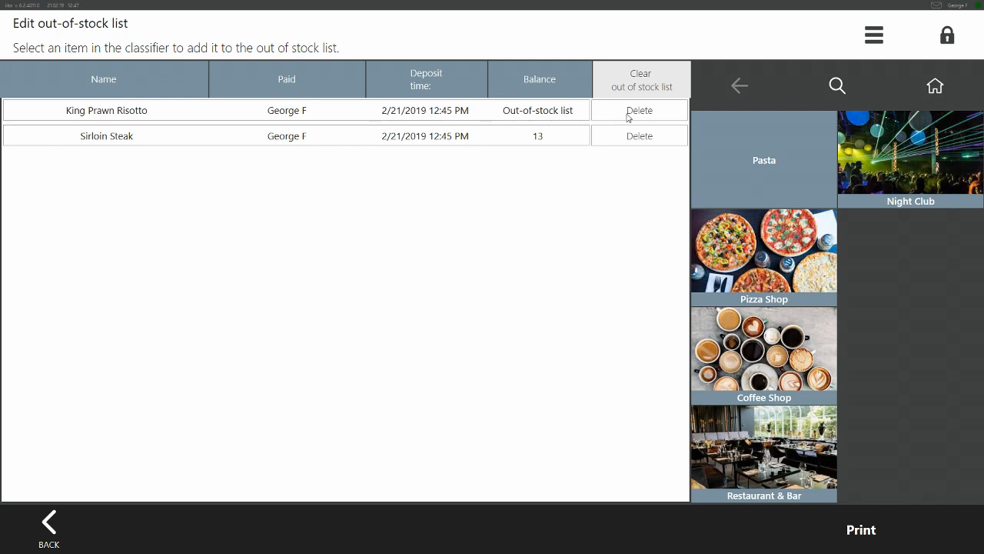
pyautogui.moveTo(633, 117)
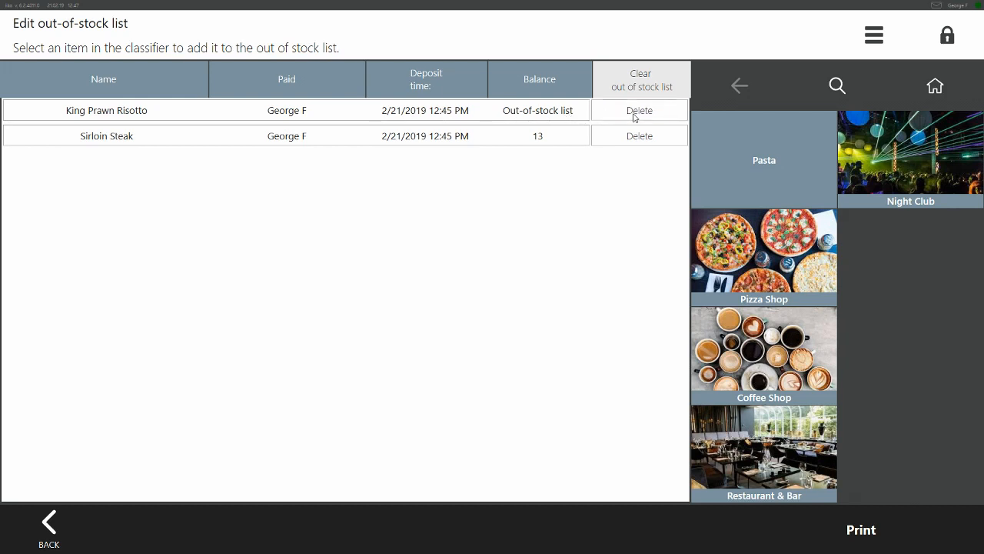
# Delete King Prawn Risotto from the list, leaving Sirloin Steak at 13, and leave the editor
pyautogui.click(639, 111)
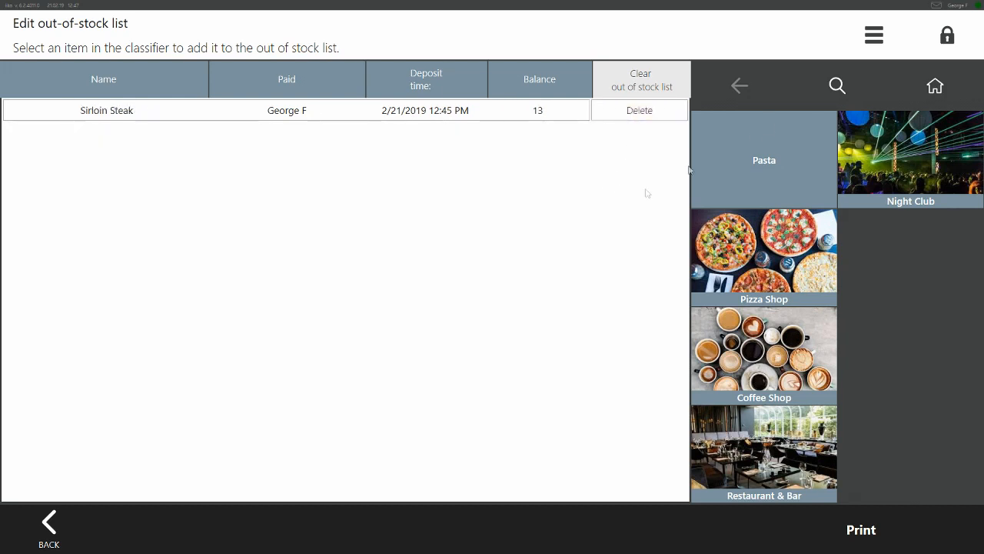
pyautogui.click(947, 34)
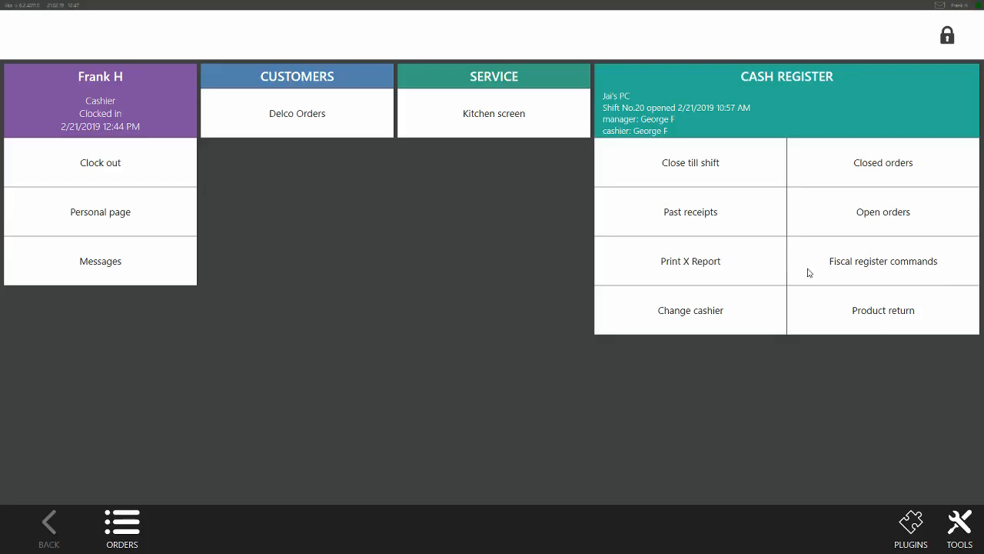
# Open a new table from the floor plan and add King Prawn Risotto and a Sirloin Steak from Evening & Pizza
pyautogui.click(121, 529)
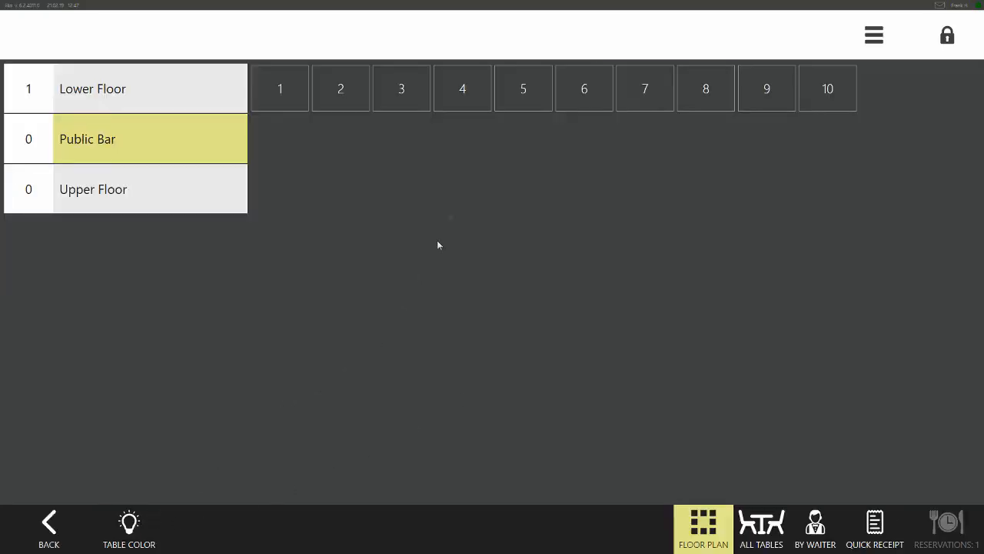
pyautogui.click(280, 88)
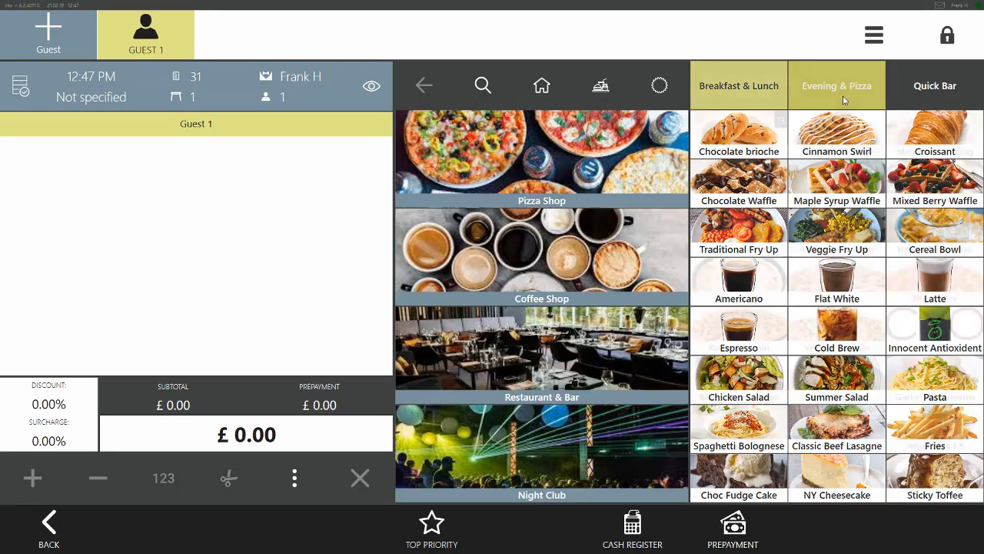
pyautogui.click(837, 182)
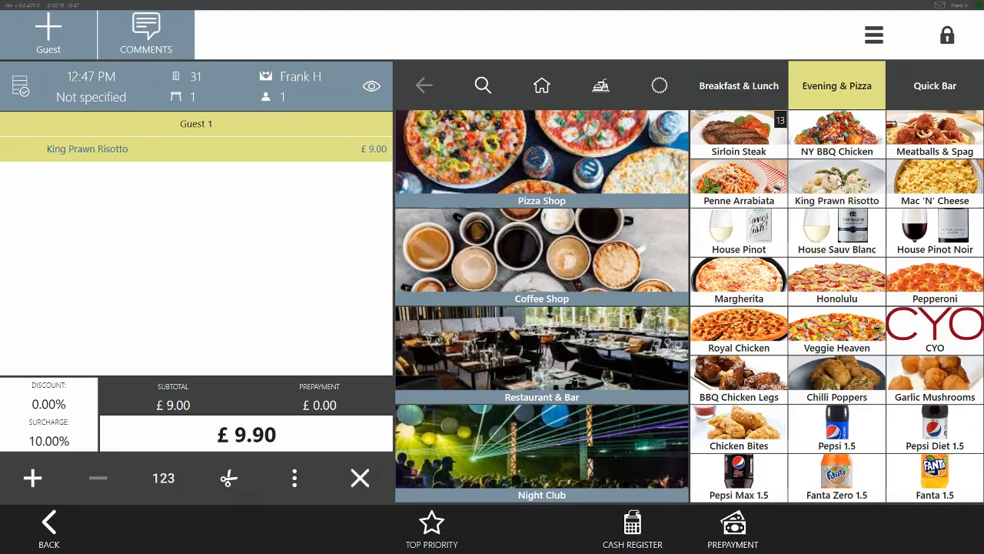
pyautogui.click(738, 131)
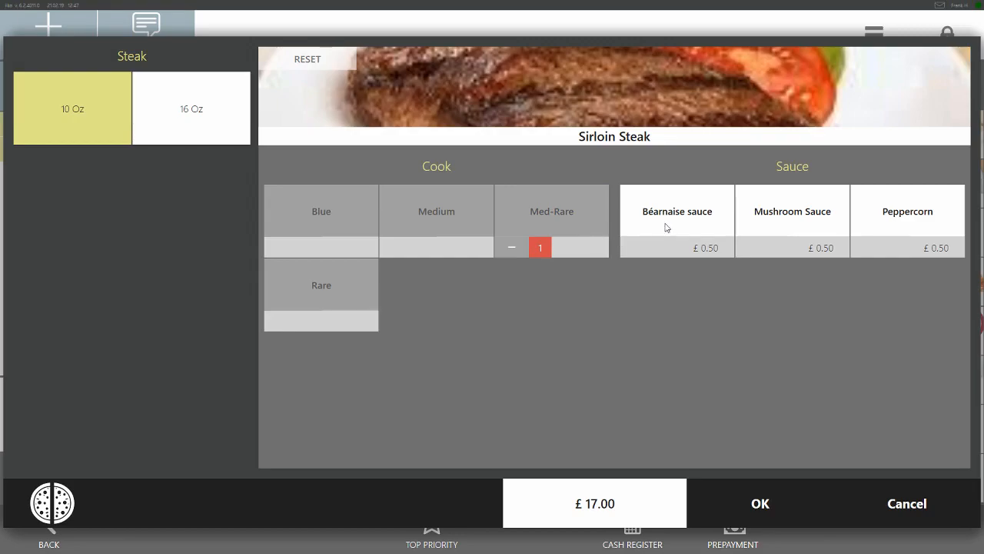